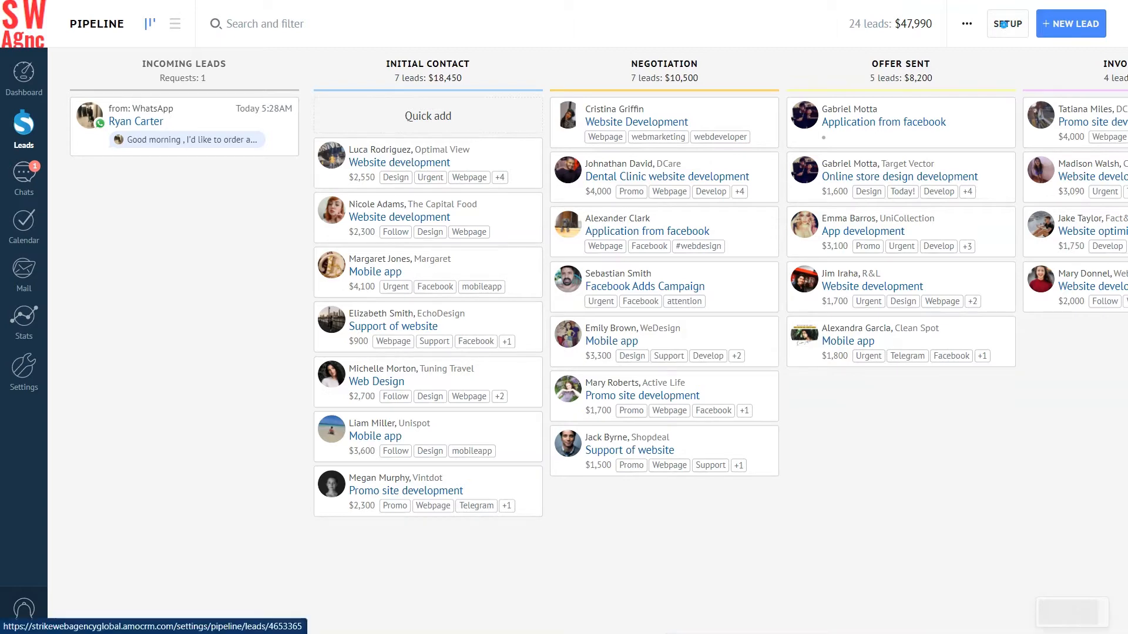
- In pipeline setup, toggle Incoming leads off and back on, then go to account Settings
left_click(1006, 24)
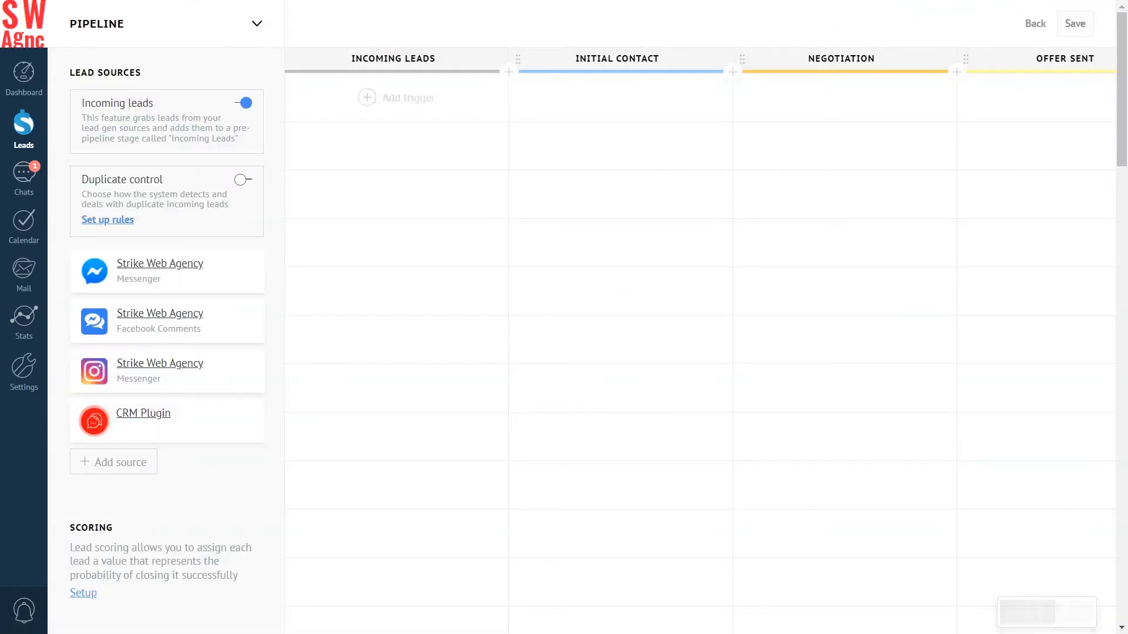
left_click(166, 121)
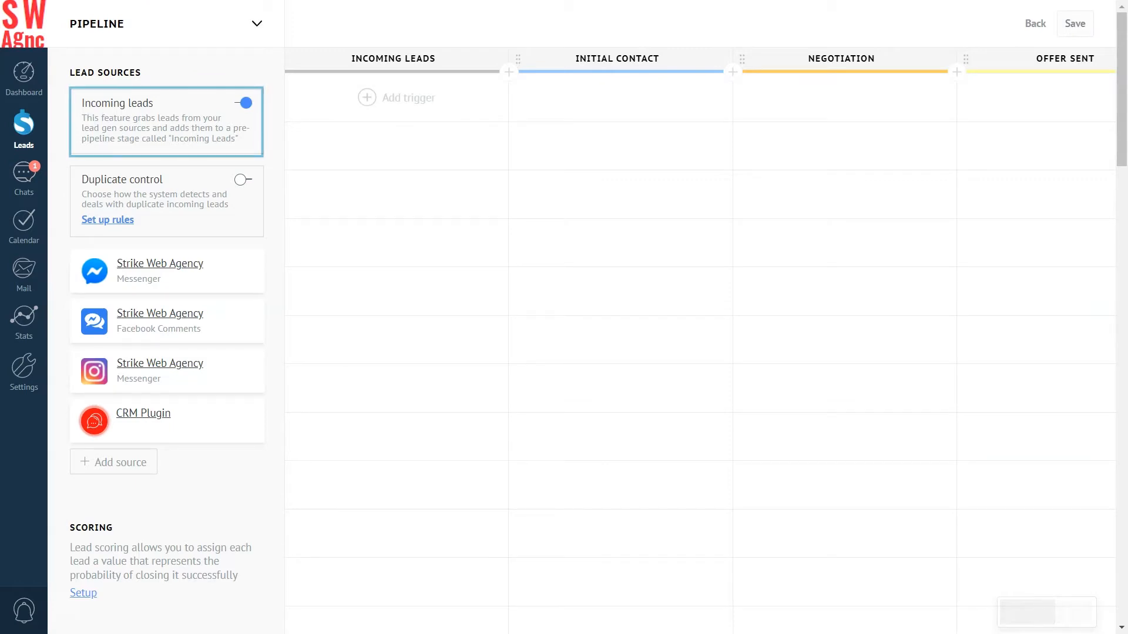
left_click(243, 103)
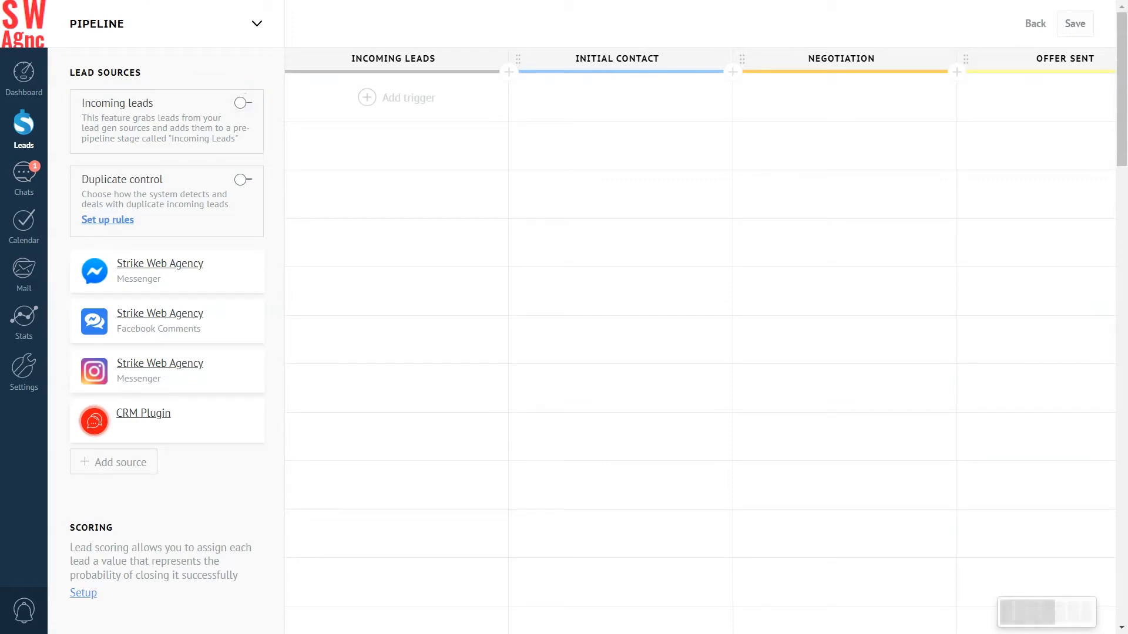
left_click(244, 103)
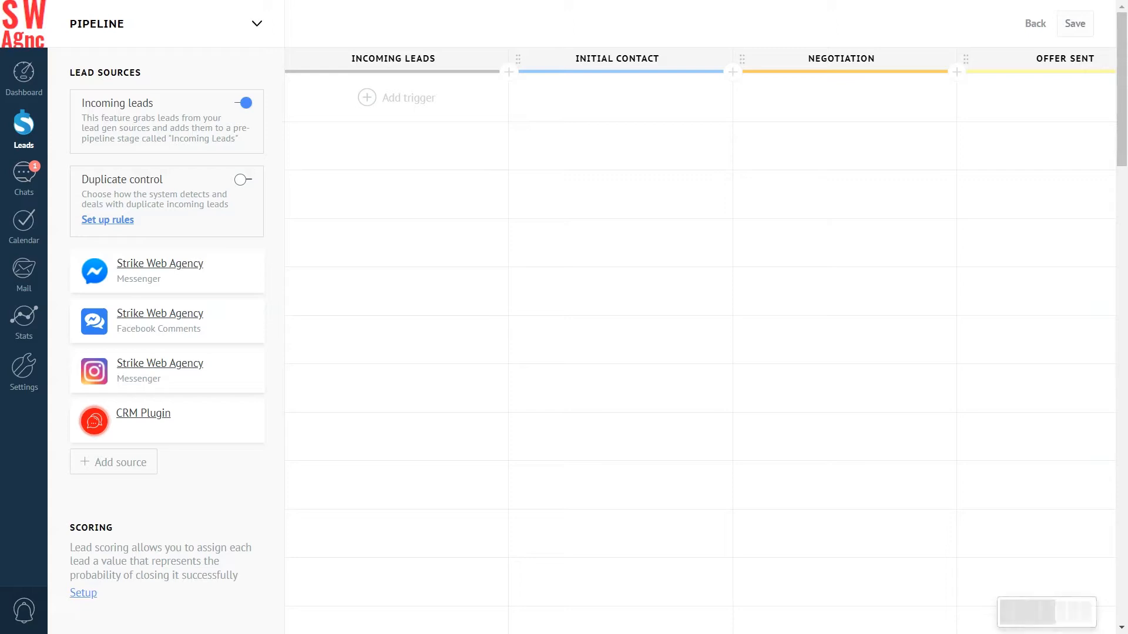
left_click(23, 367)
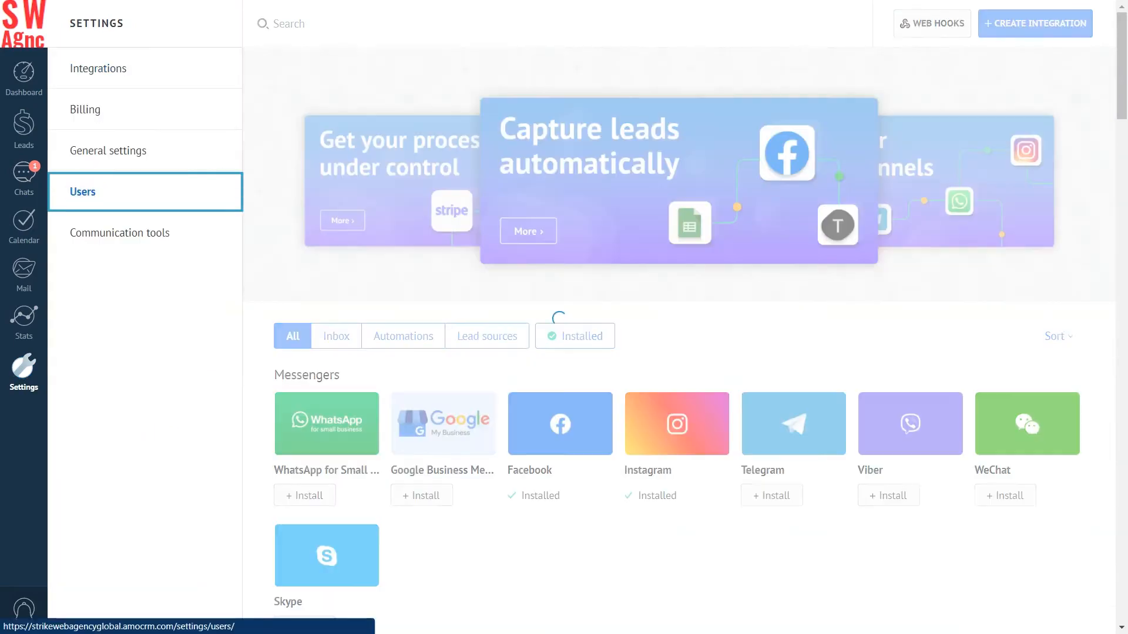
- From Users, open one team member's profile and review their role and access rights
left_click(82, 192)
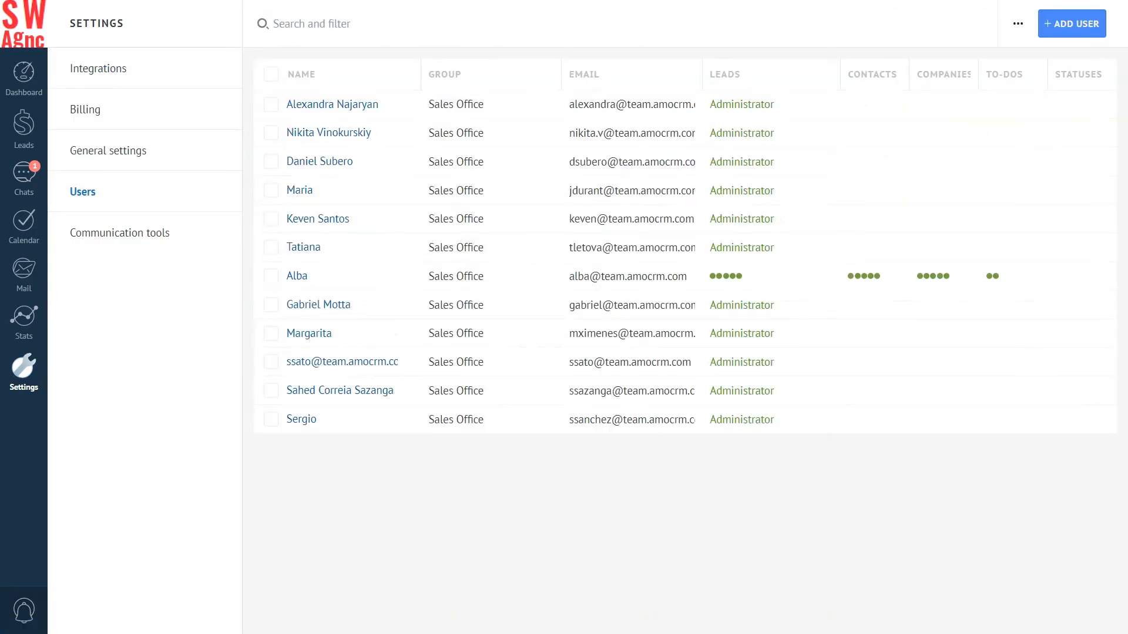
left_click(296, 276)
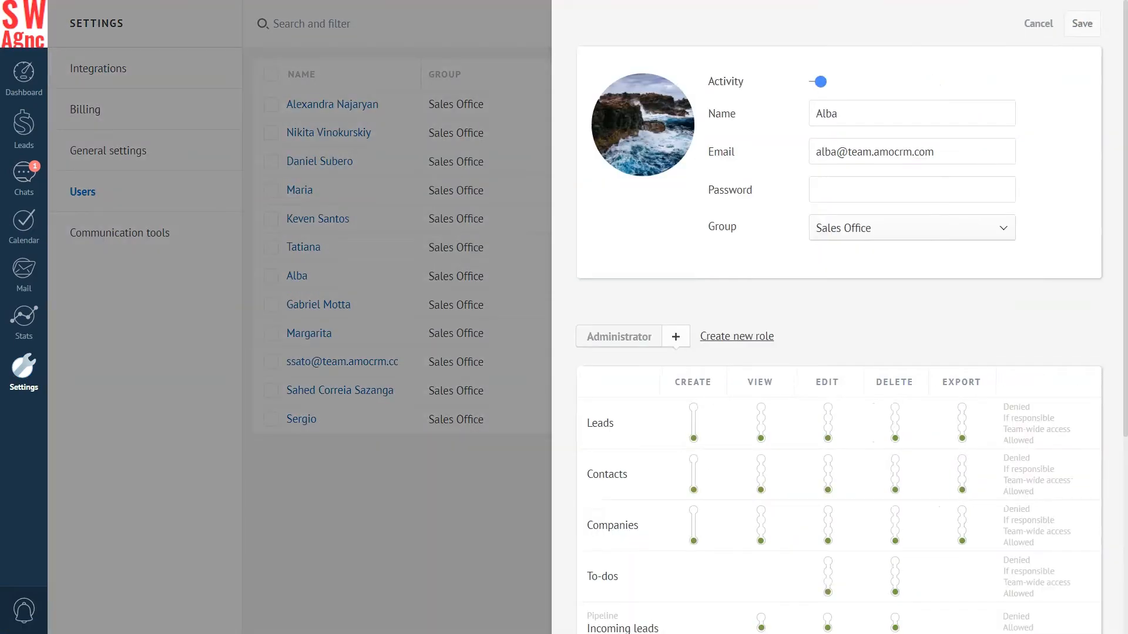
scroll("down", 3)
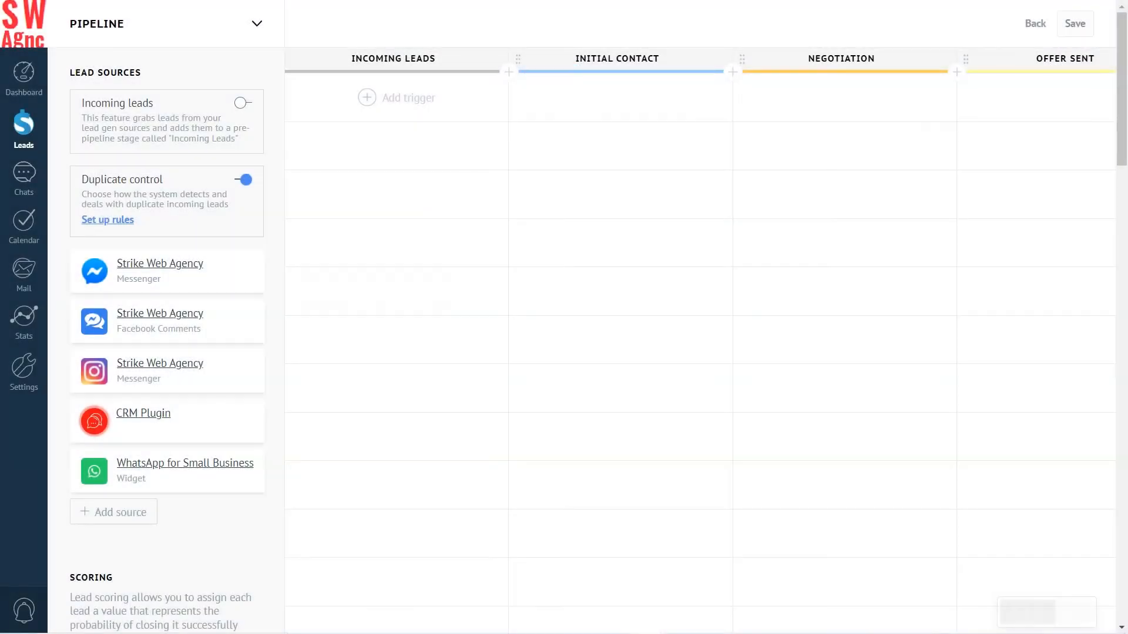
left_click(166, 121)
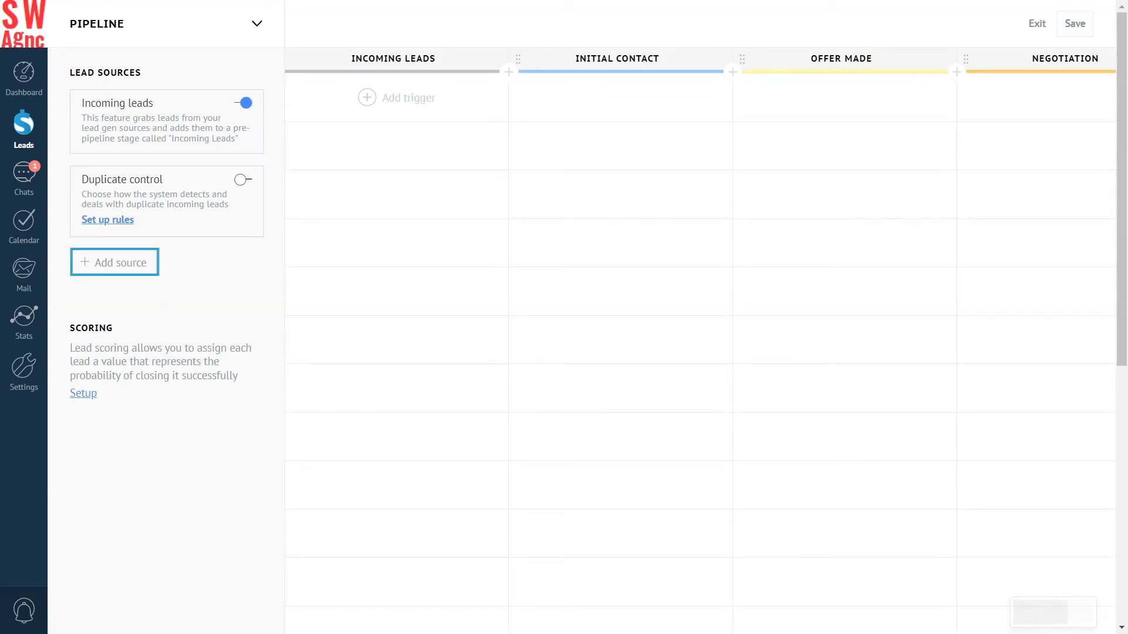
left_click(114, 262)
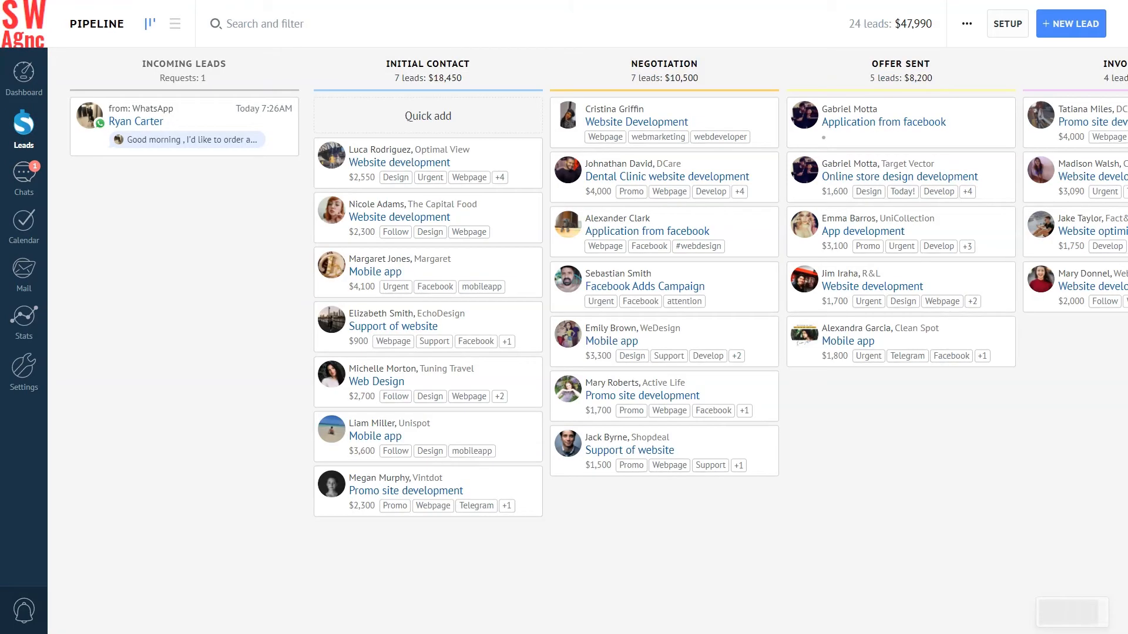
- Reopen the pipeline setup to reach the lead source catalogue
left_click(183, 125)
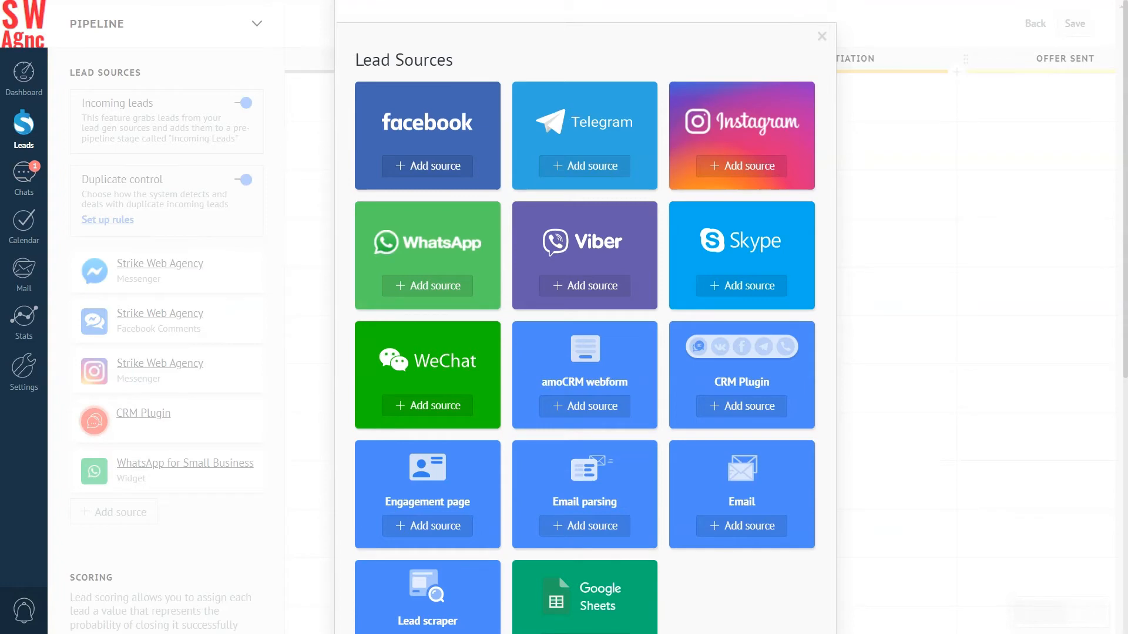
- Scroll down through the Lead Sources catalogue of available integrations
scroll("down", 3)
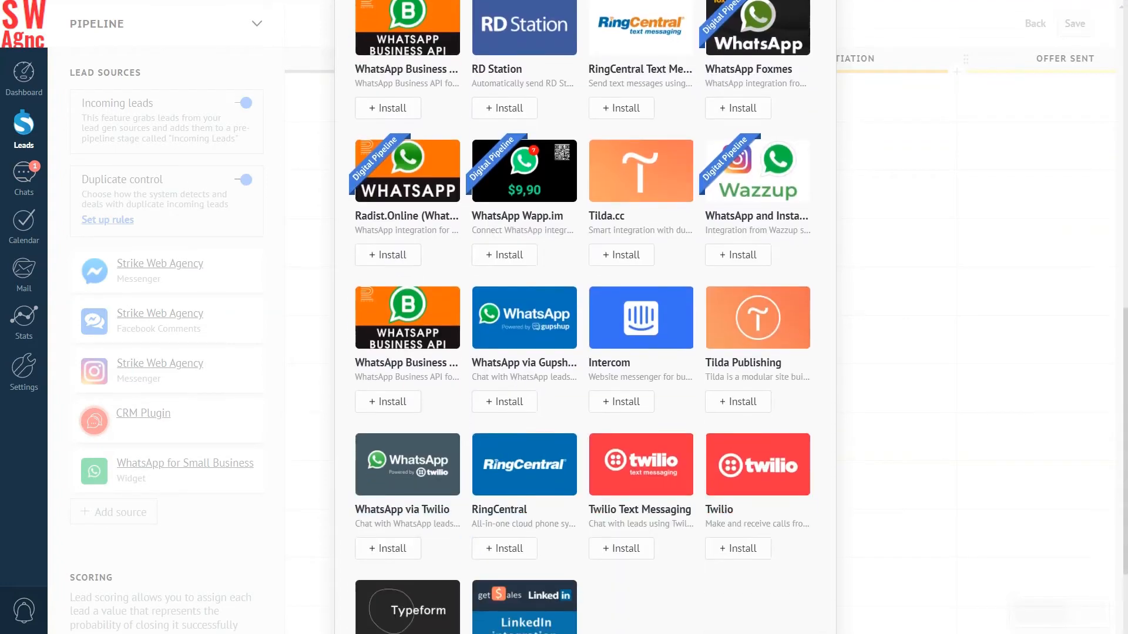
scroll("down", 3)
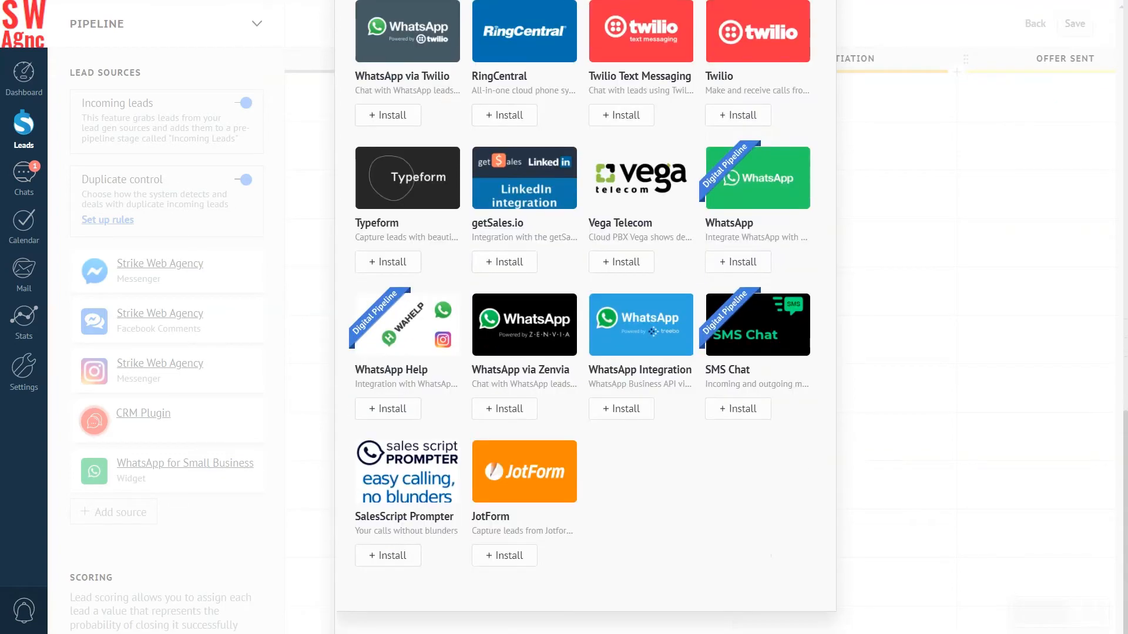
scroll("down", 3)
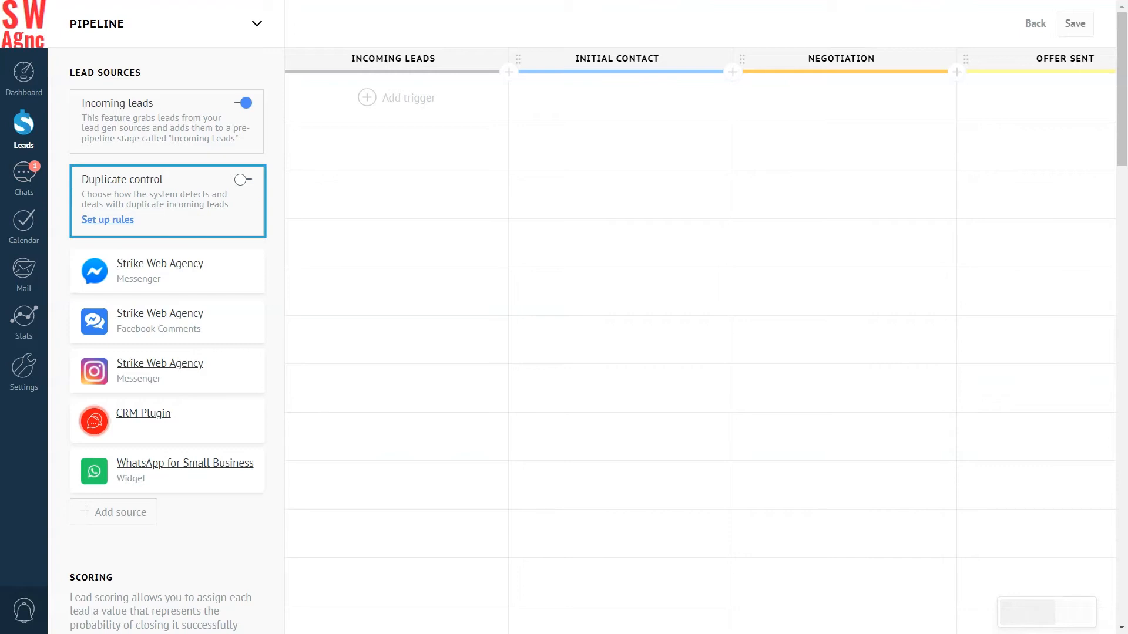
- Switch Duplicate control on and bring up its rules panel
left_click(243, 179)
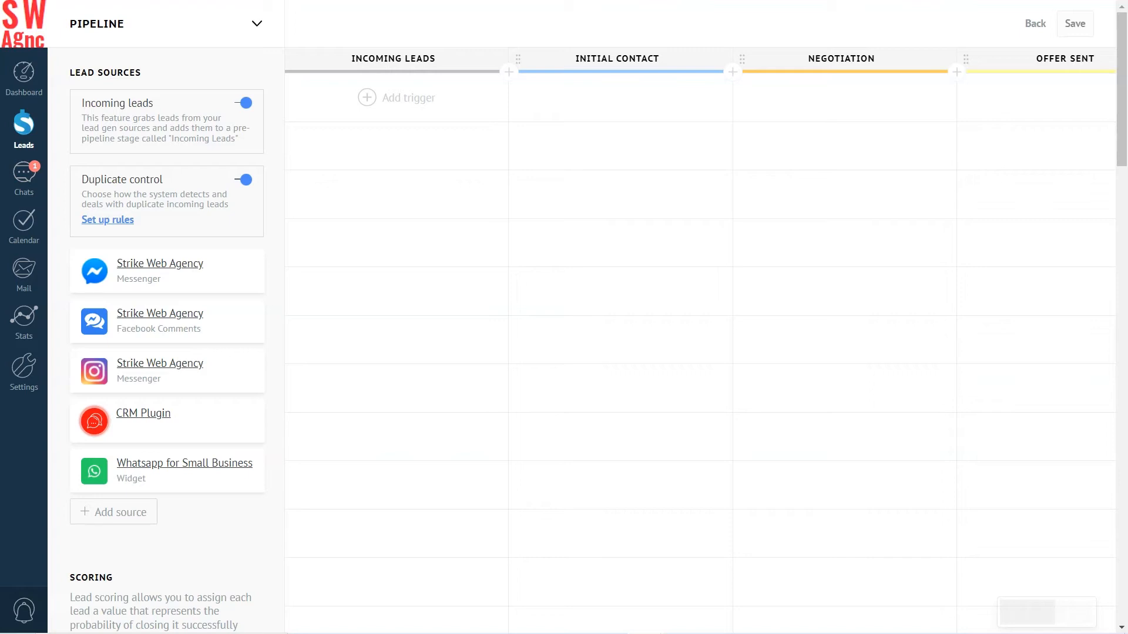
left_click(107, 219)
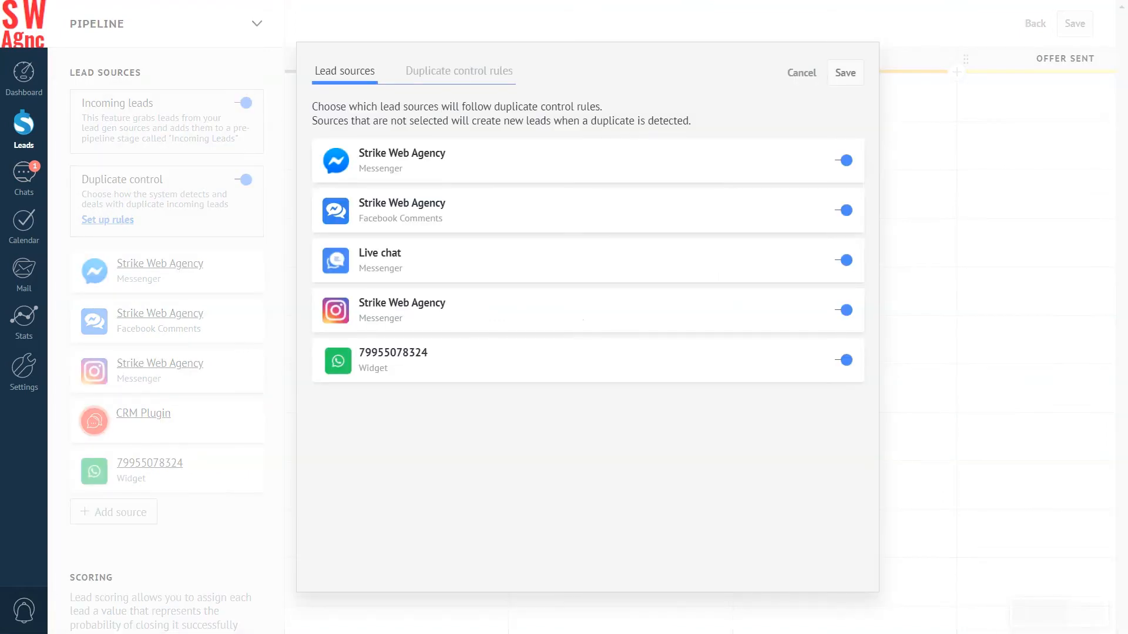
- Set duplicate control to update the newest matching lead and save the rules
left_click(458, 70)
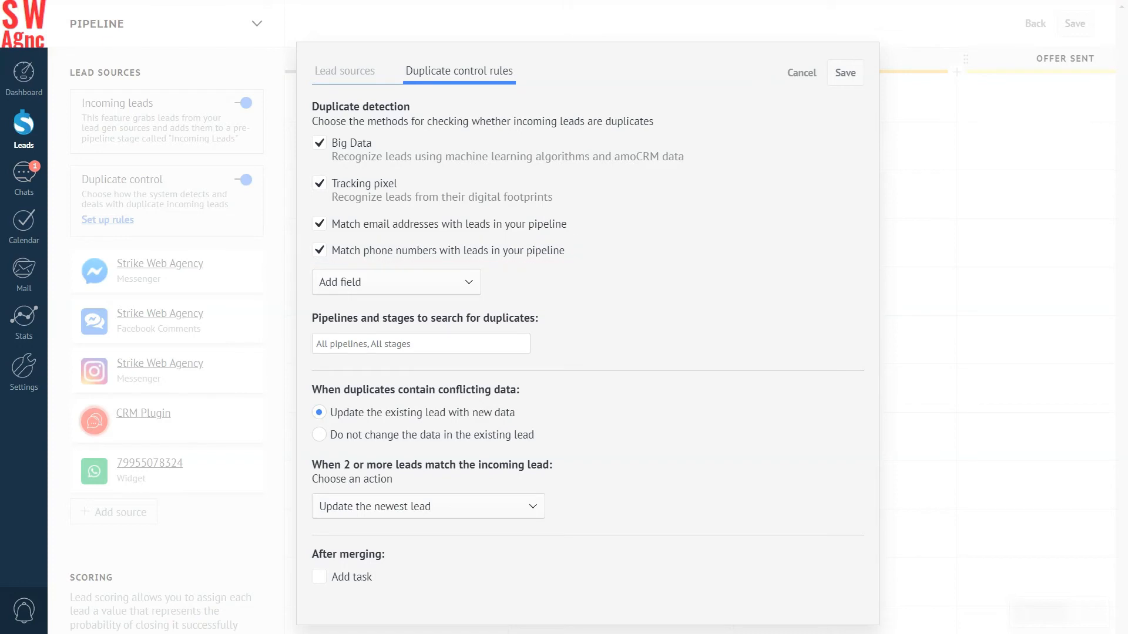
left_click(420, 343)
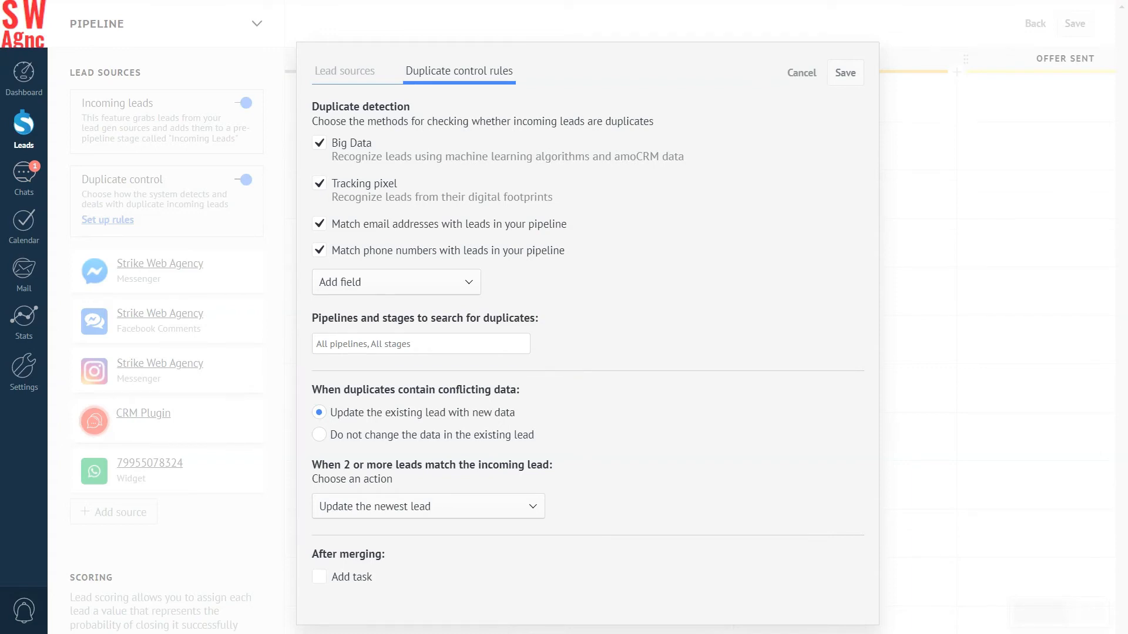
left_click(427, 505)
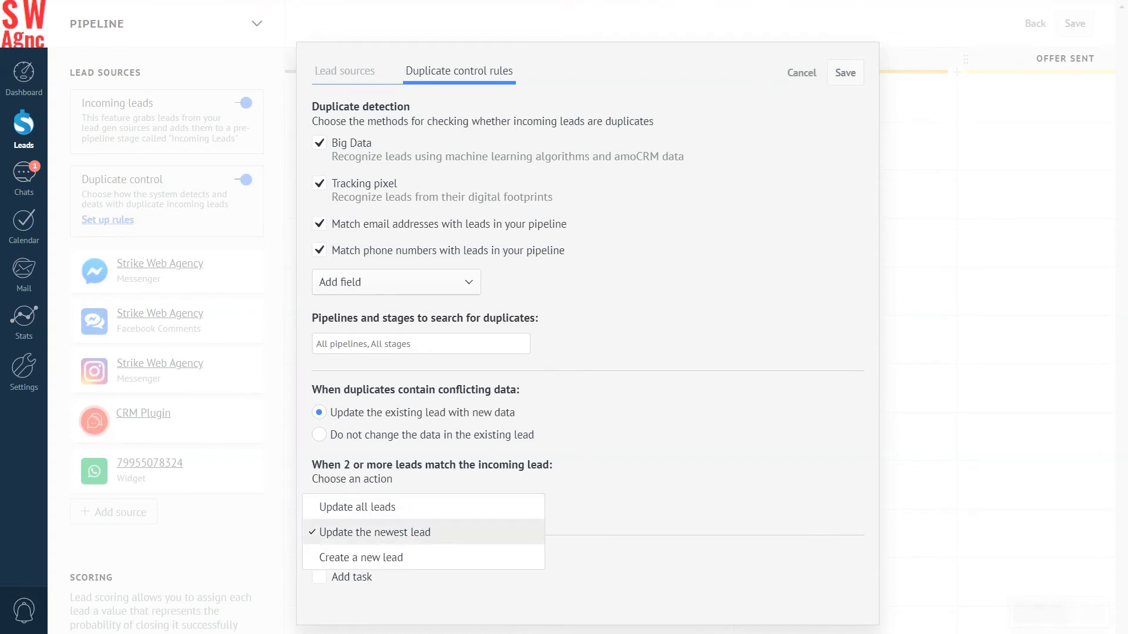
left_click(374, 532)
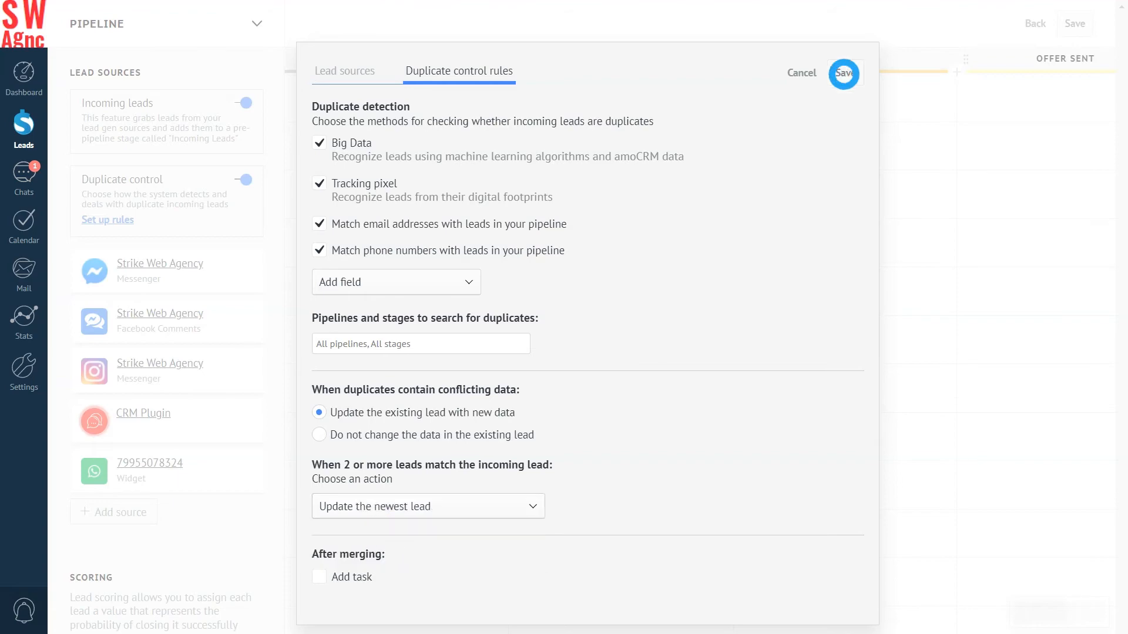
left_click(842, 73)
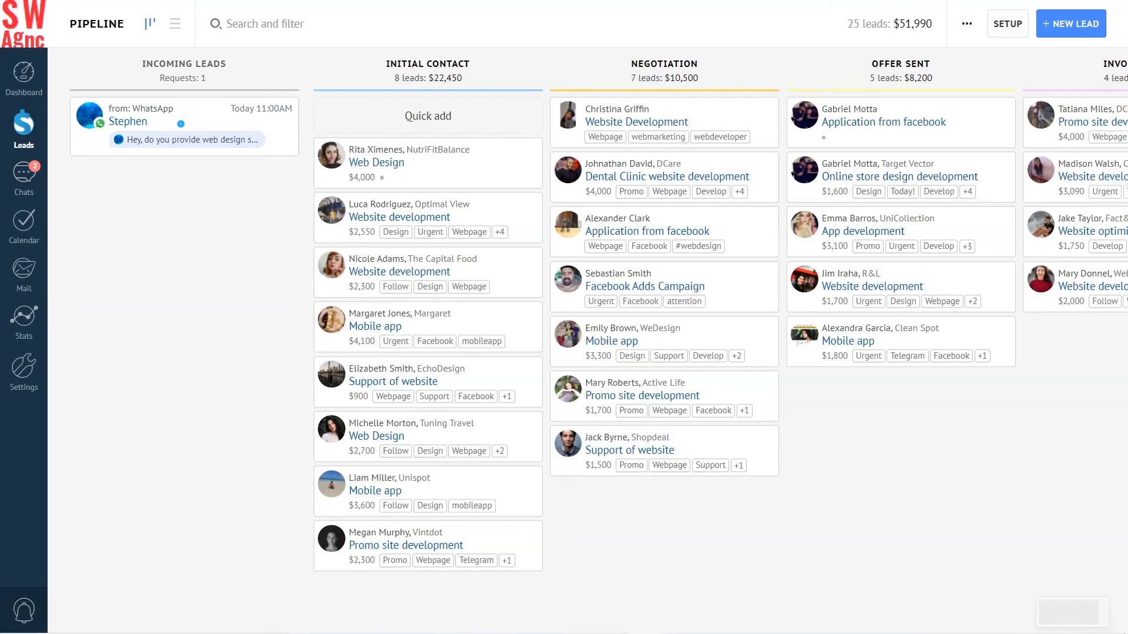
left_click(184, 125)
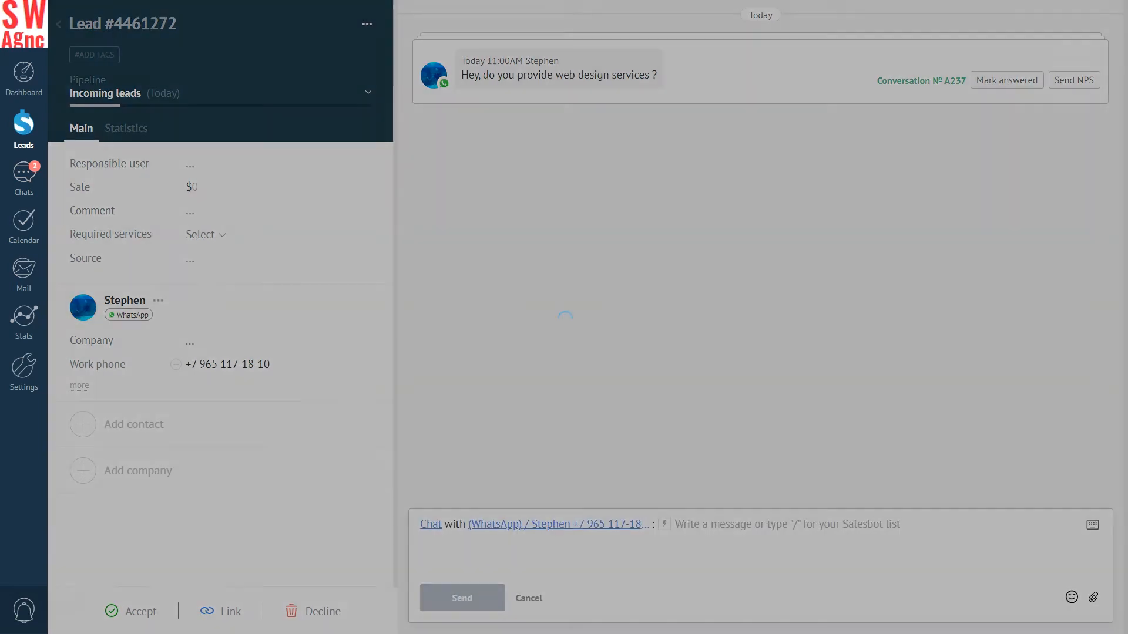
left_click(140, 610)
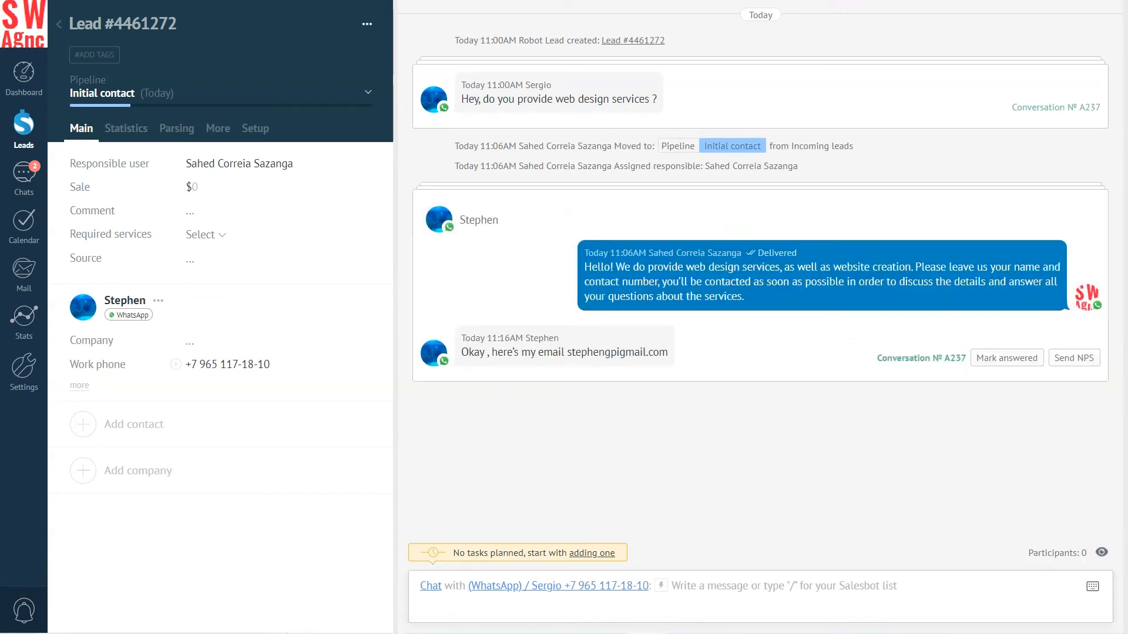
scroll("down", 3)
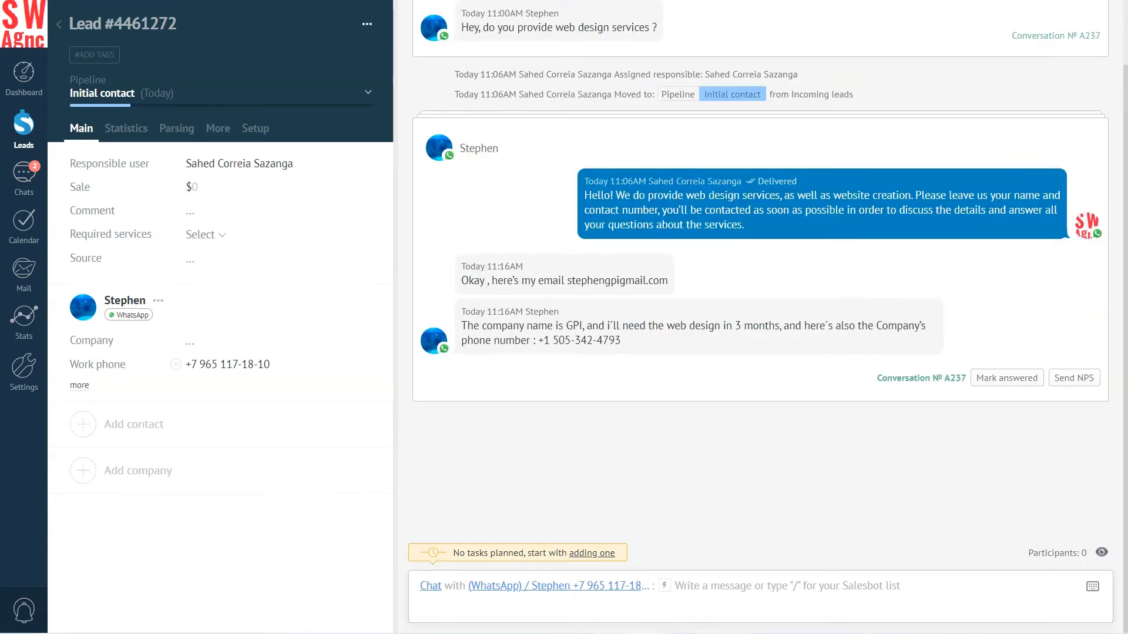
type("stephengp")
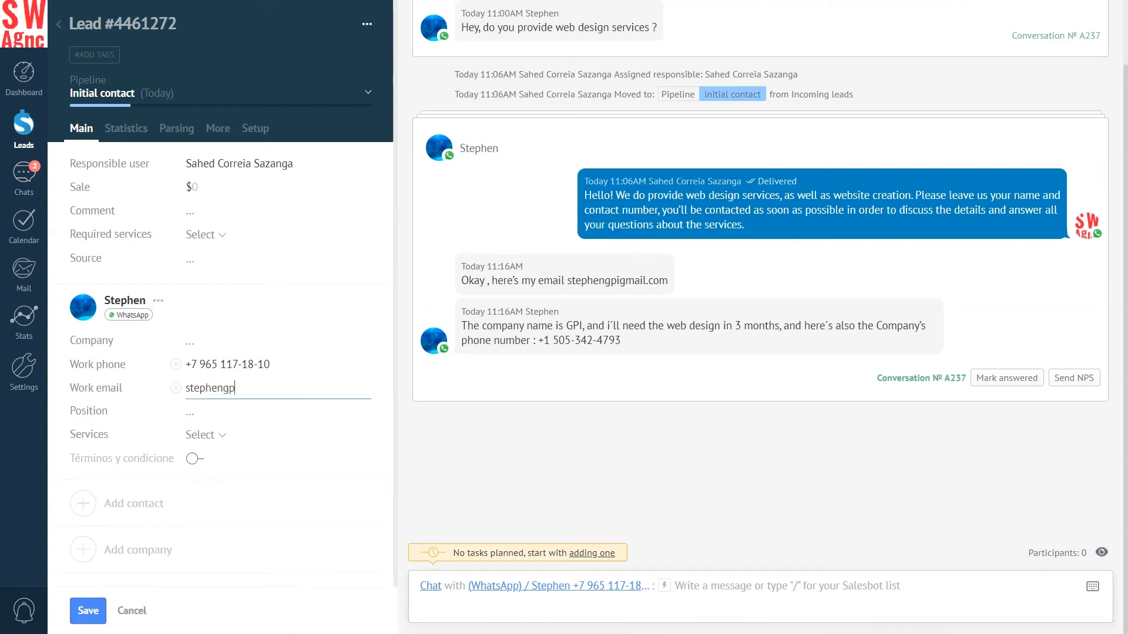
type("GPI")
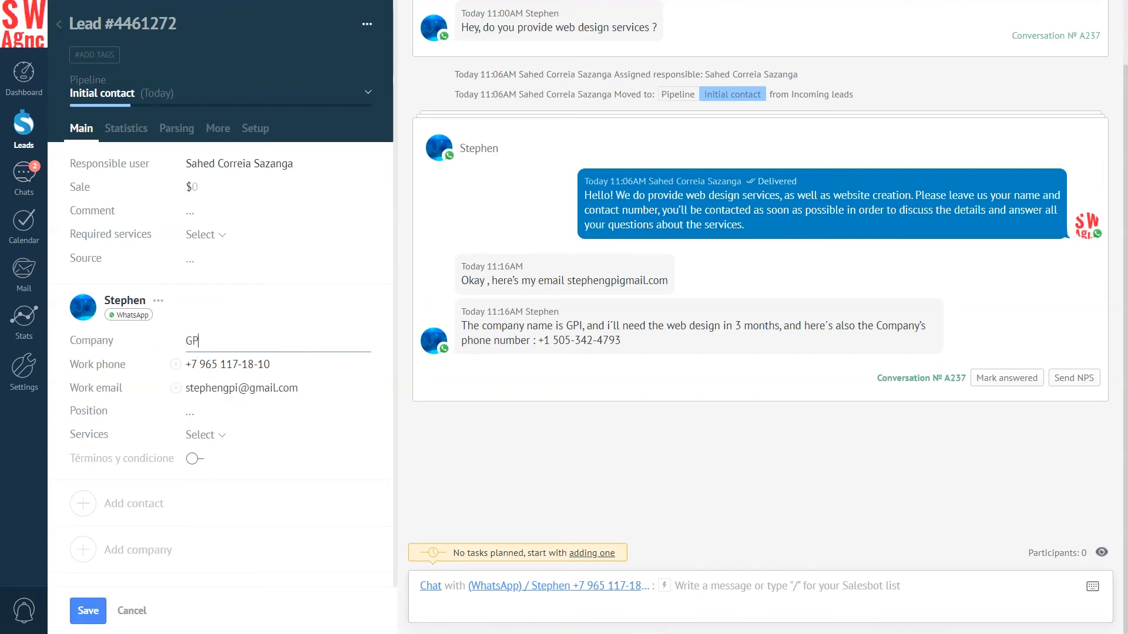
type("Head of Marketing Department")
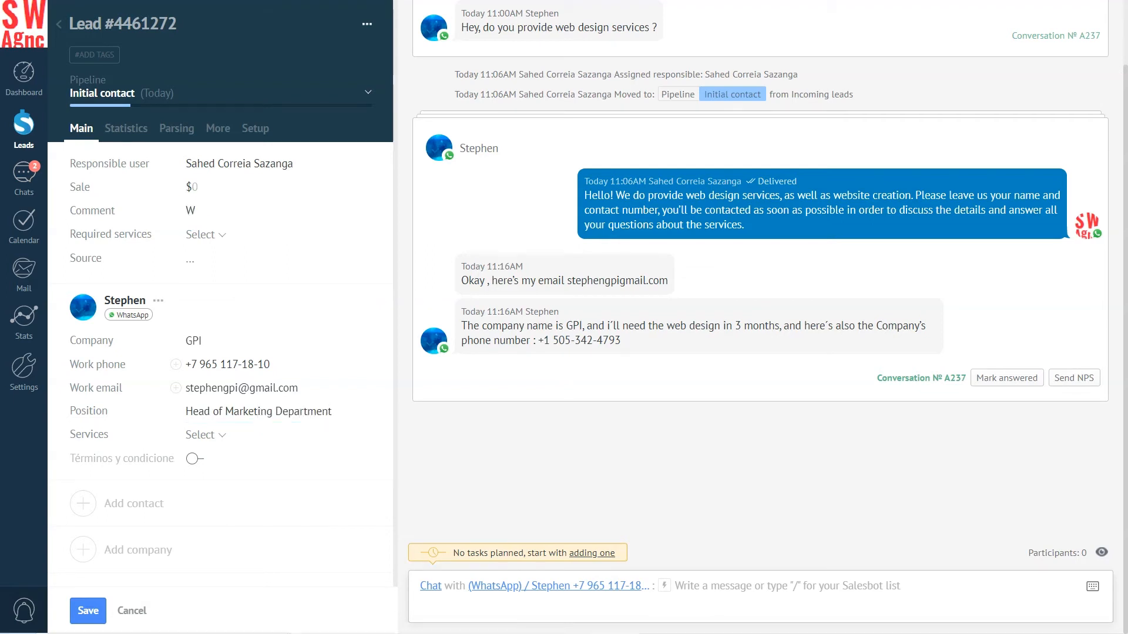
type("Web Design in 3 months")
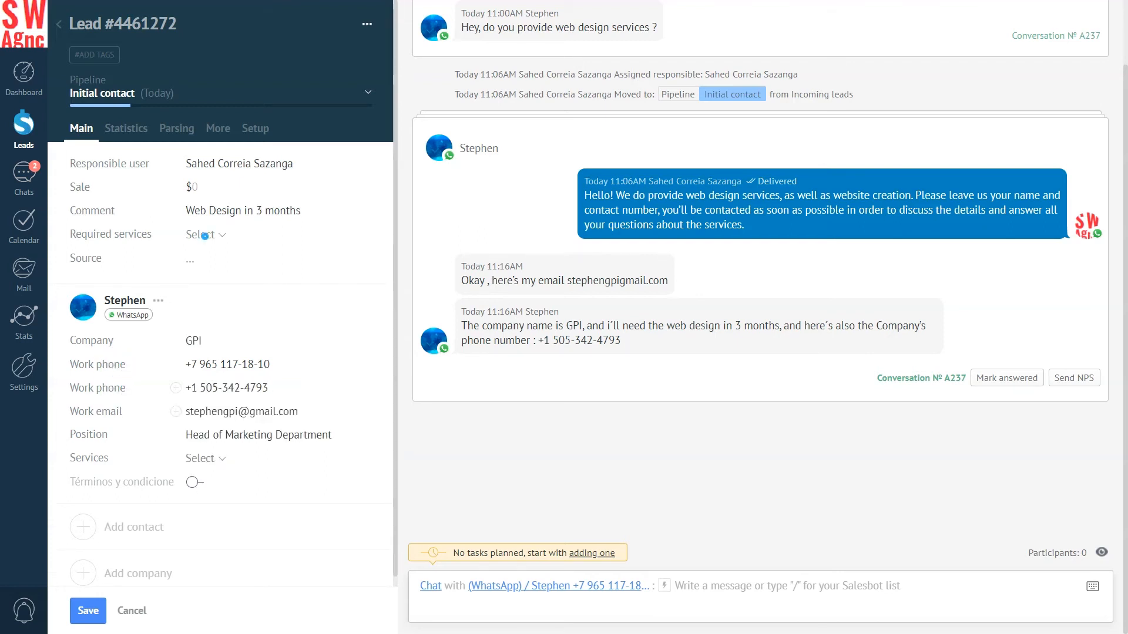
left_click(205, 234)
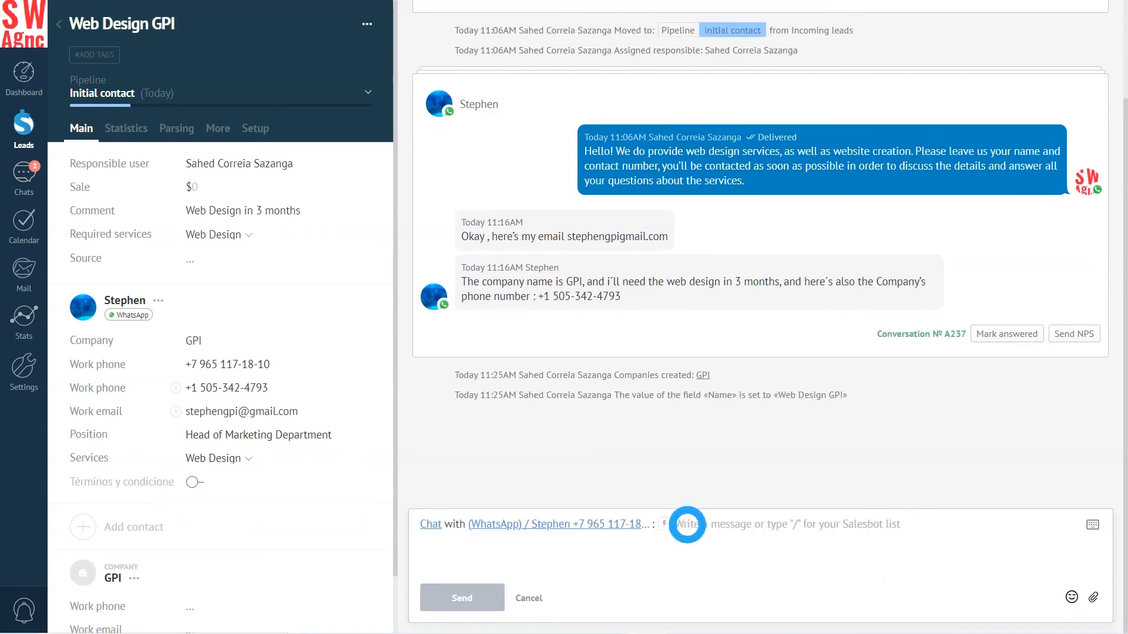
- Reply to Stephen in chat: 'Perfect! We'll call you to d...' and send it
type("Perfect! We'll call you to d")
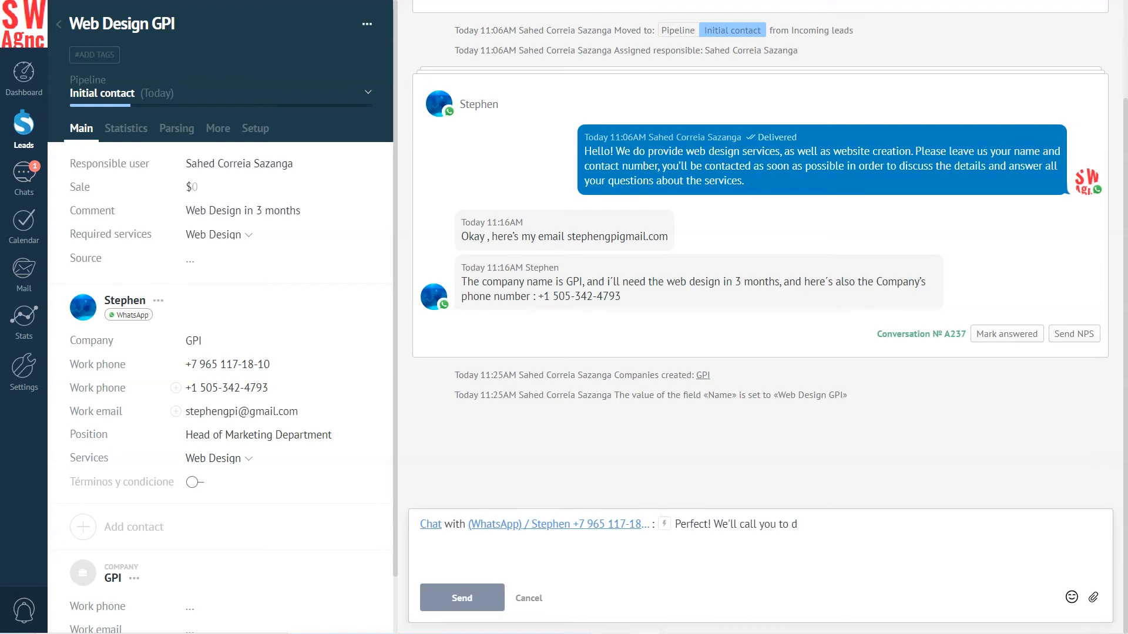
left_click(462, 598)
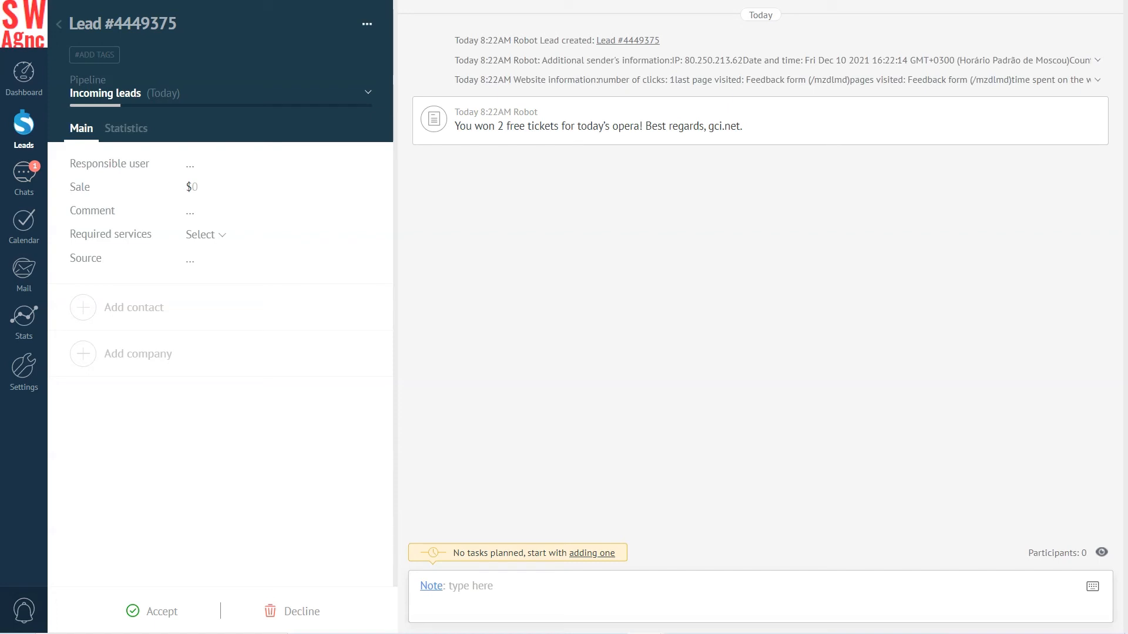
- Decline the spam opera-tickets request and confirm the decline
left_click(291, 610)
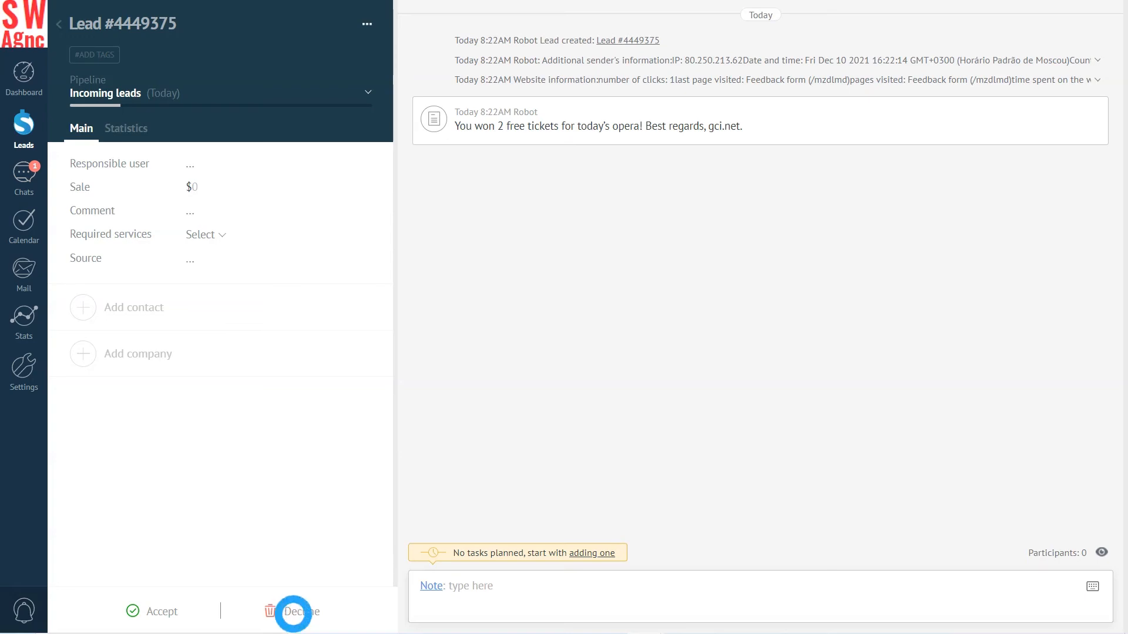
left_click(301, 610)
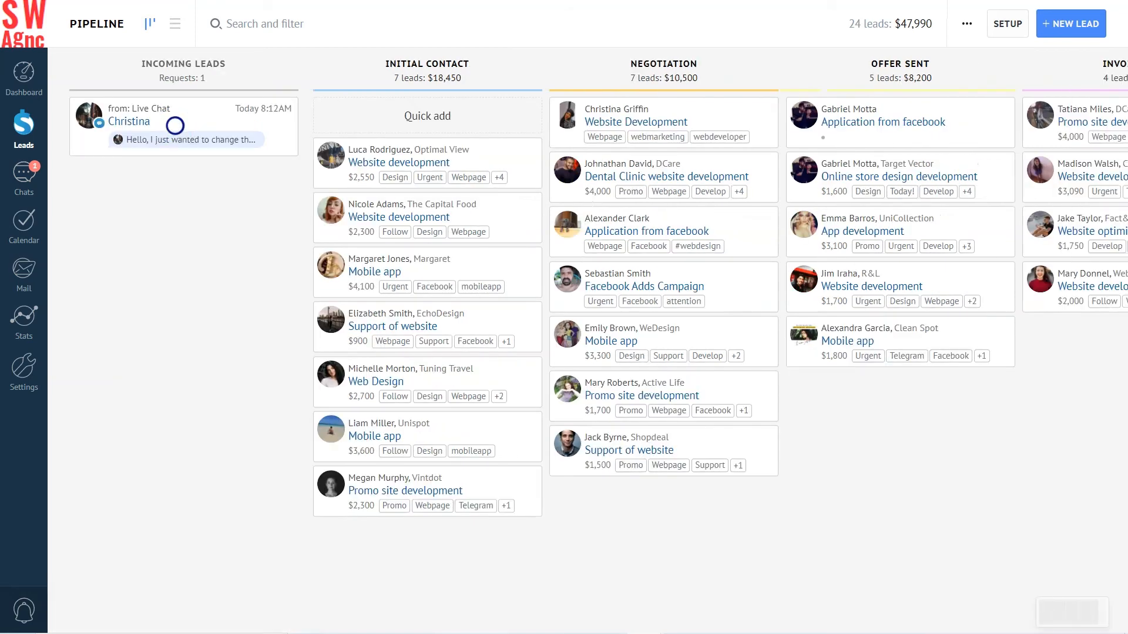
left_click(183, 125)
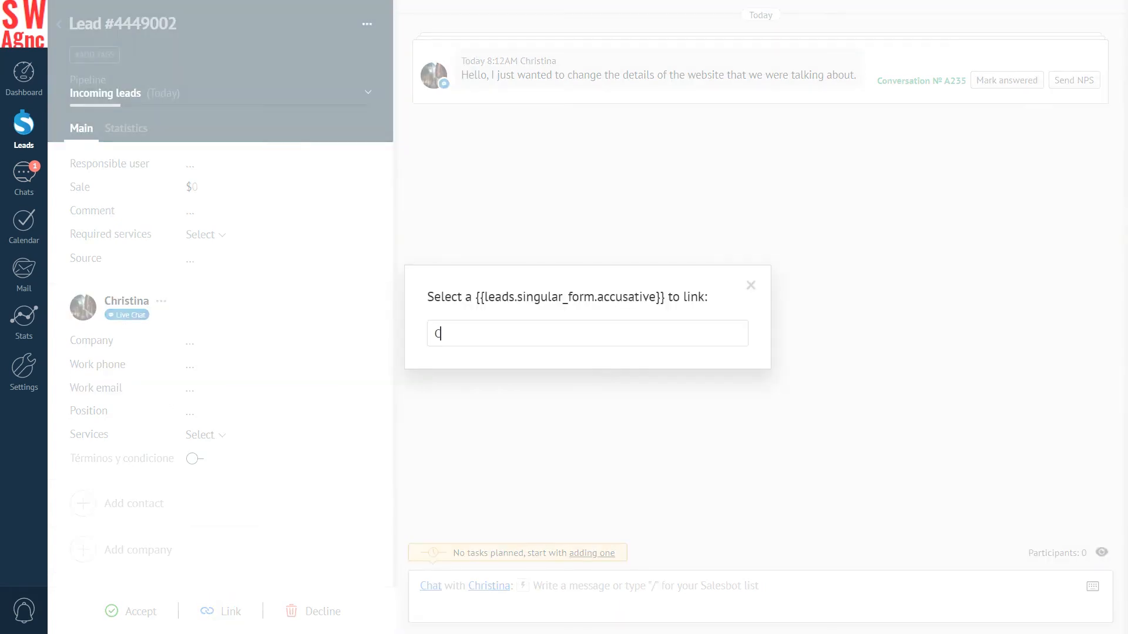
type("Christina Griffin")
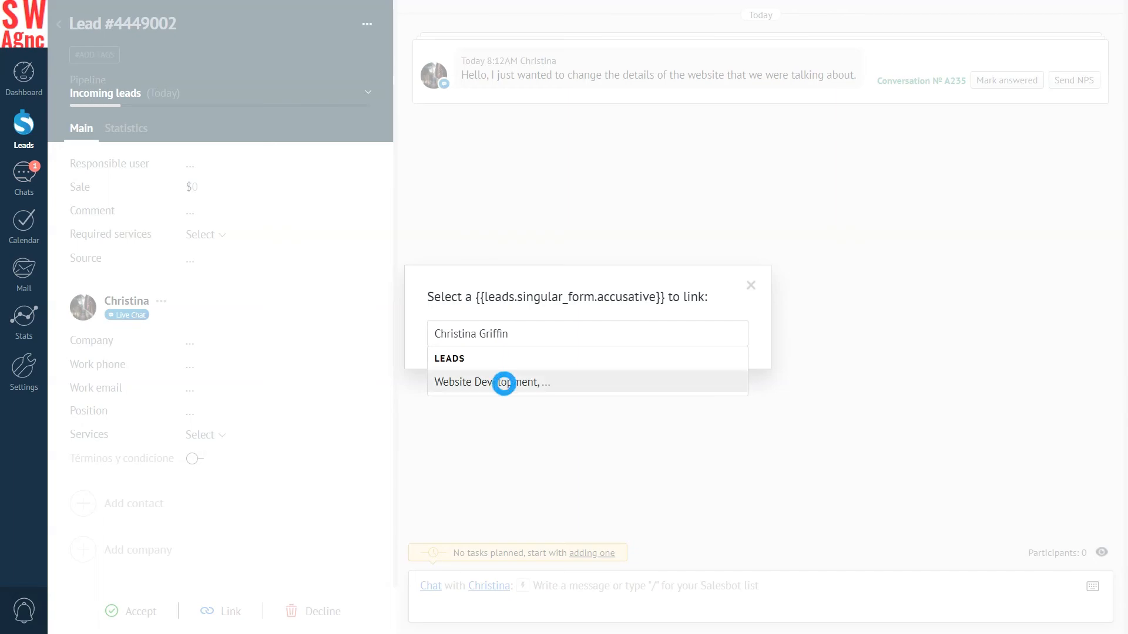
left_click(491, 382)
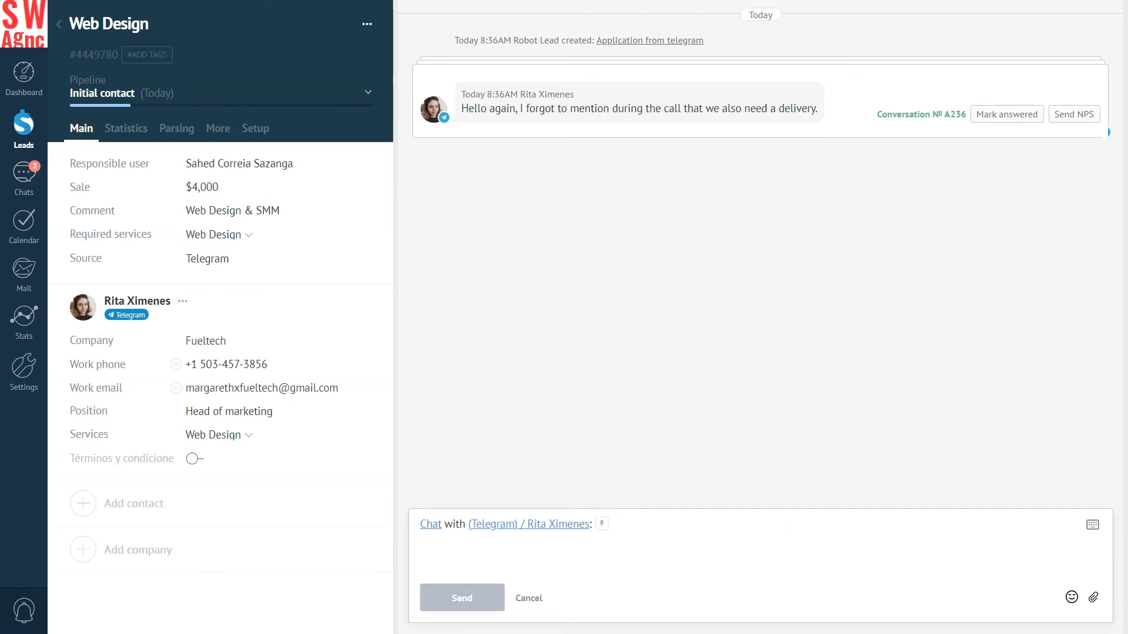
- Send Rita the reply "Hi Rita! Sure, no problem! We'll do it as soon as possible!" and return to the pipeline board
type("Hi Rita! S")
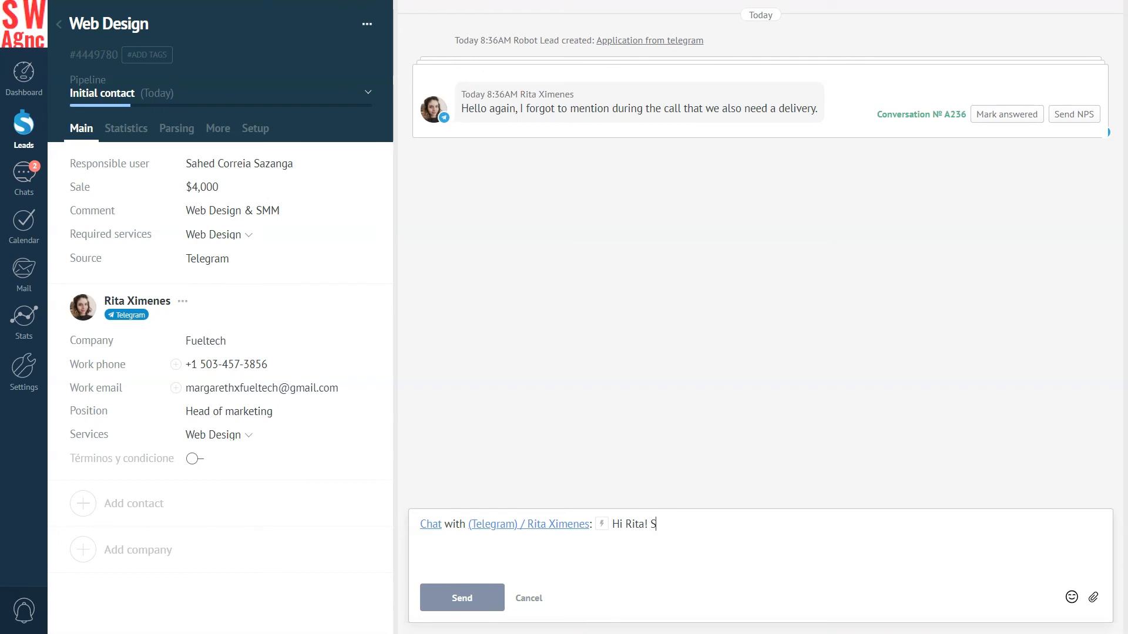
type("ure, no problem! We'll")
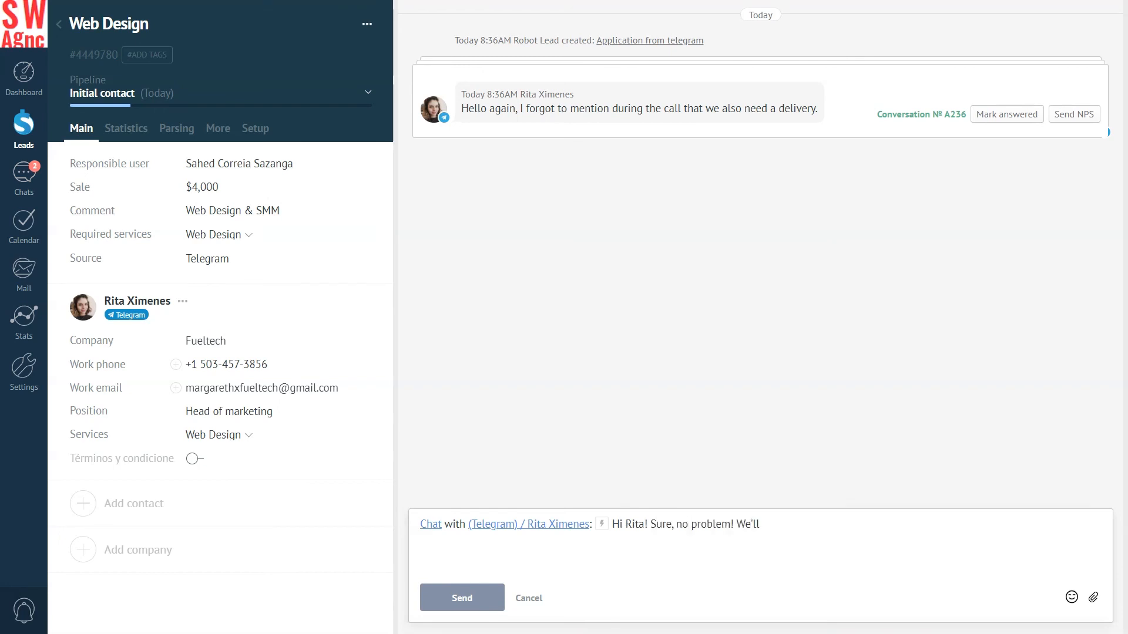
type("do it as soon as possible!")
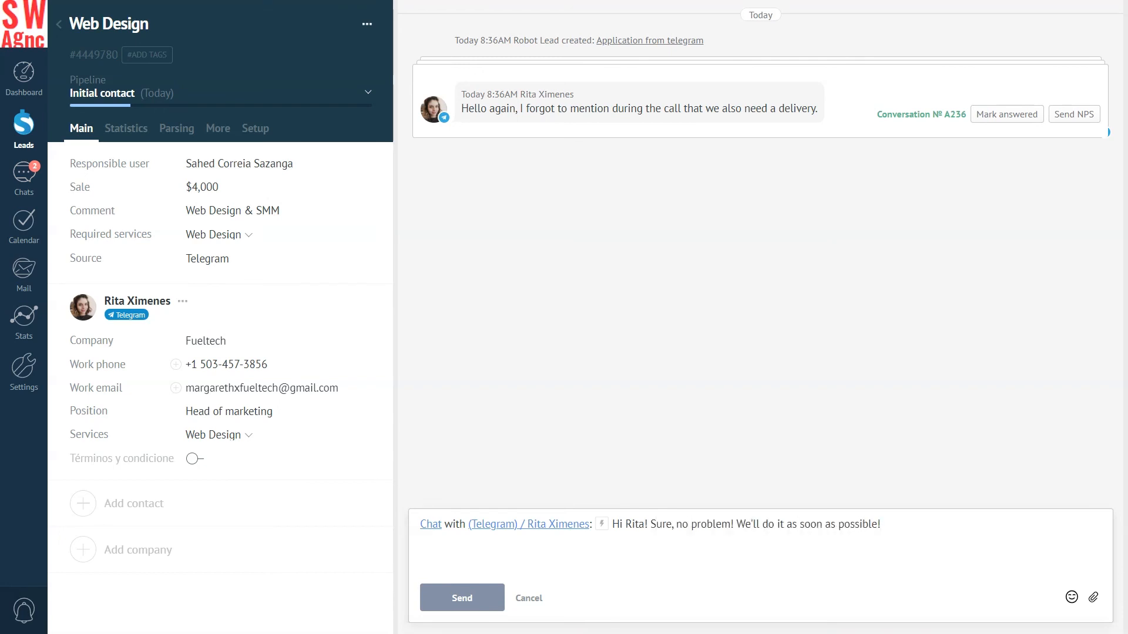
left_click(462, 598)
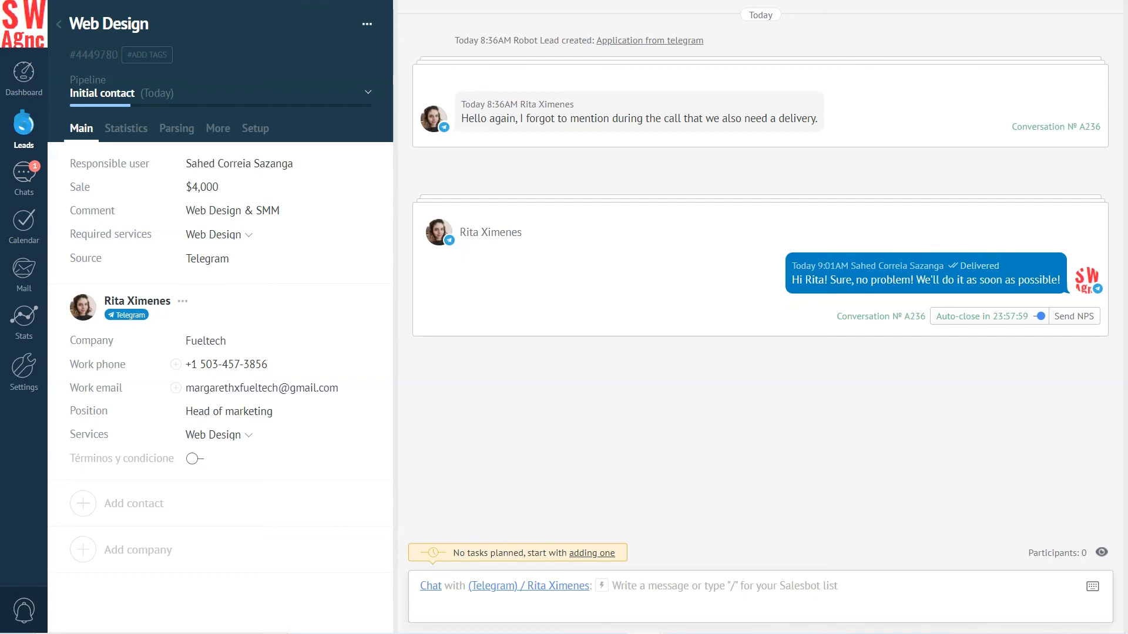
left_click(24, 128)
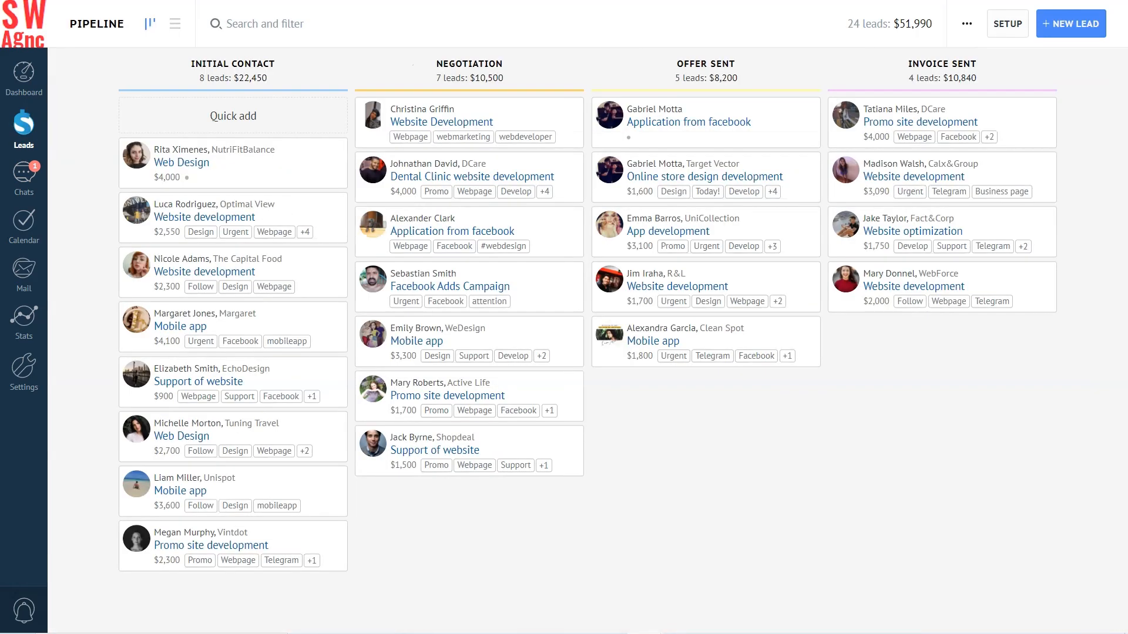